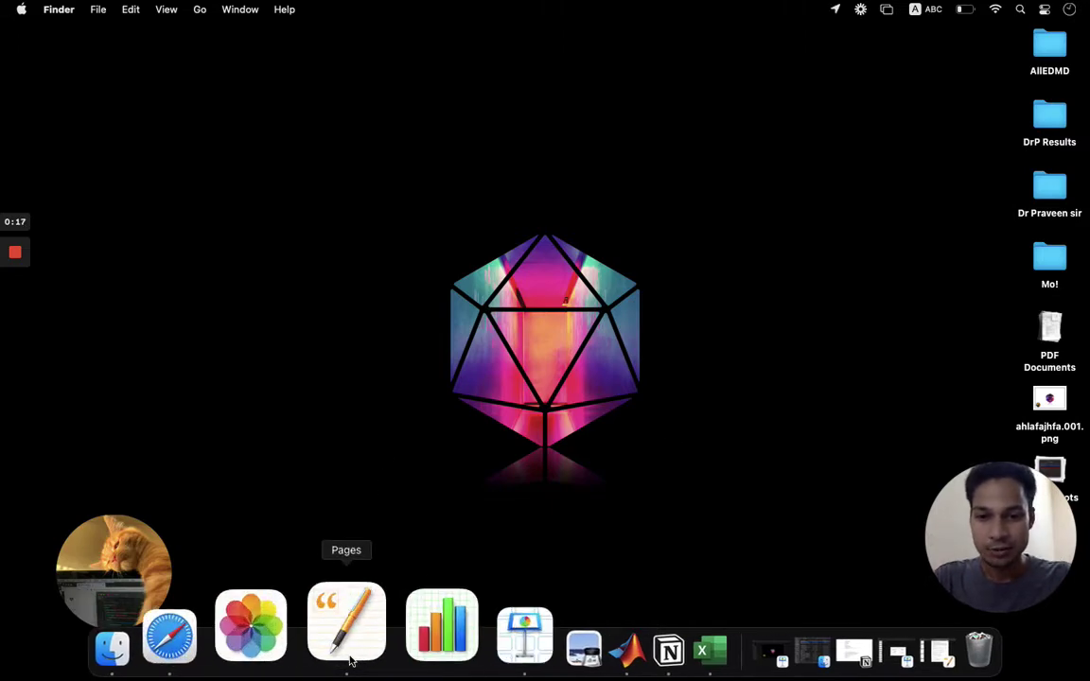
# Step: Review the dissertation draft in Pages, then open the 04_November2020_Project presentation
pyautogui.click(347, 622)
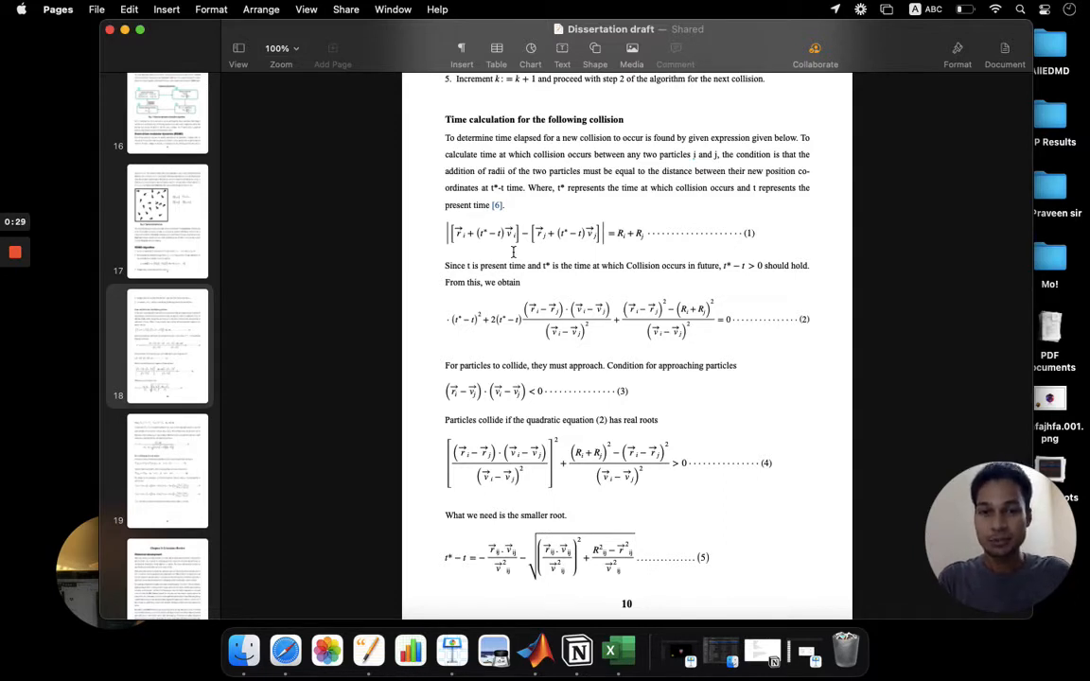
pyautogui.moveTo(561, 249)
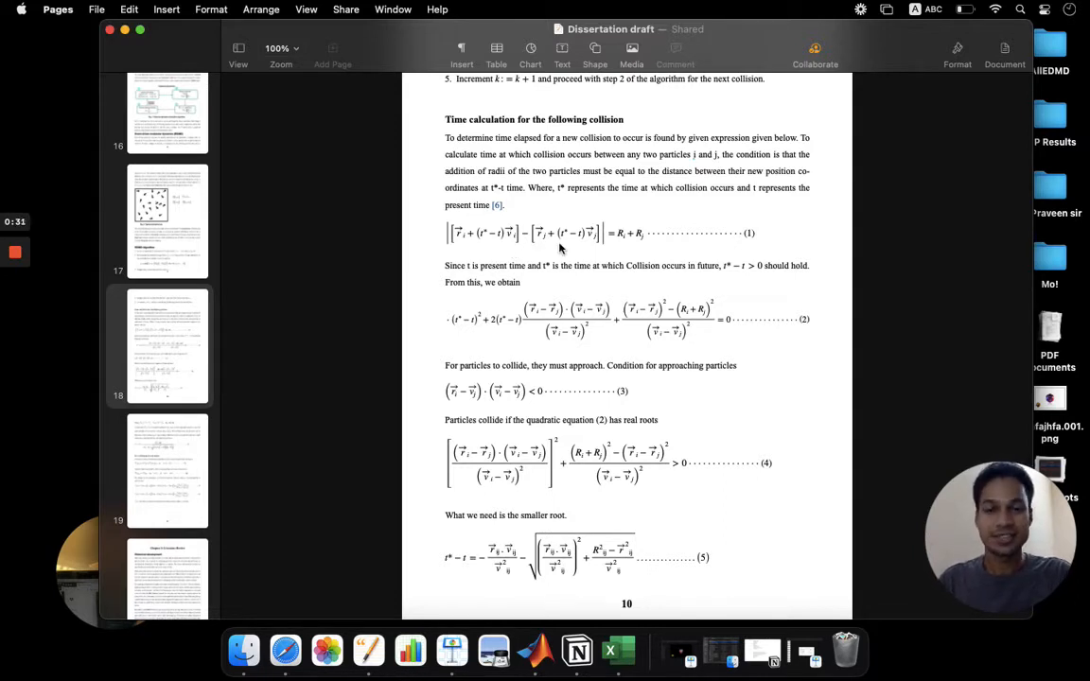
pyautogui.click(281, 49)
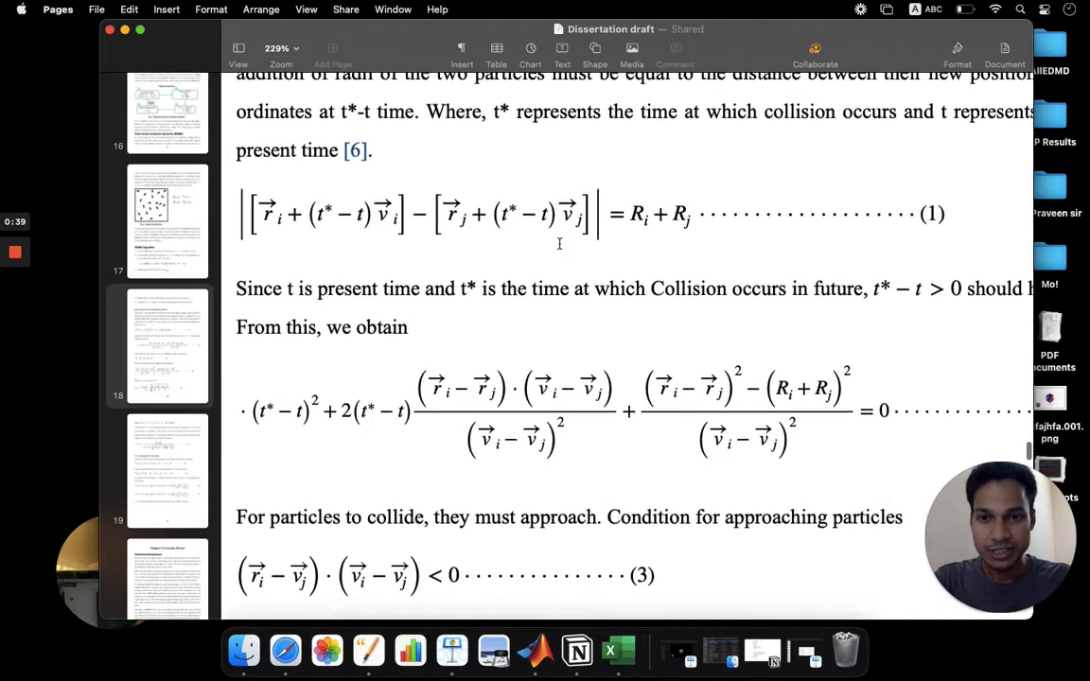
pyautogui.scroll(-3)
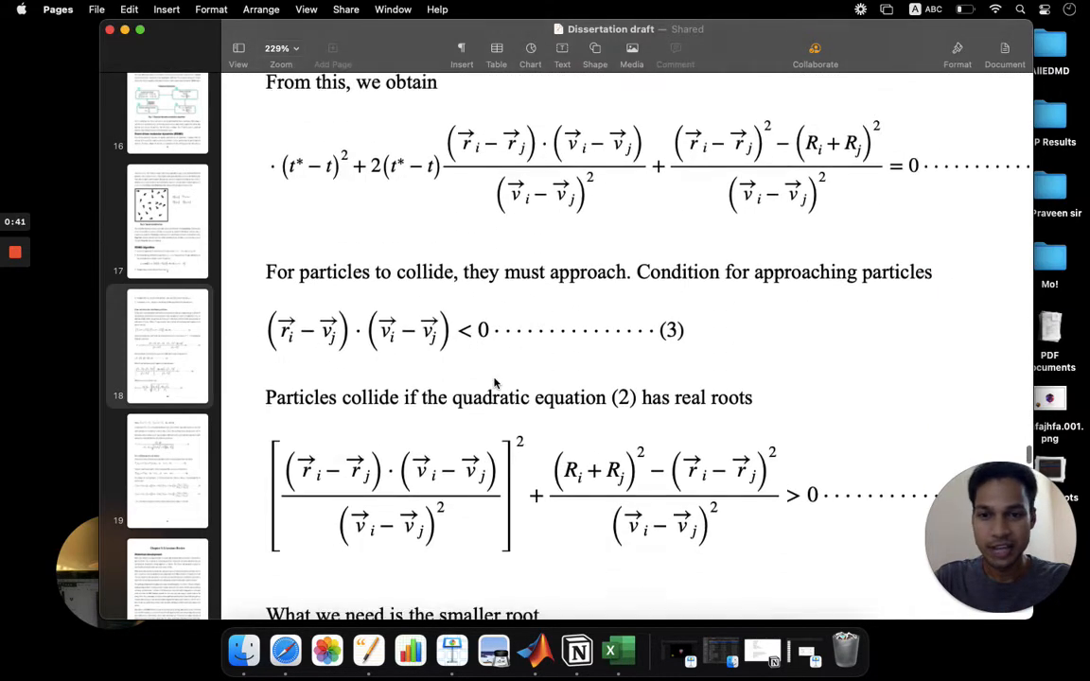
pyautogui.scroll(3)
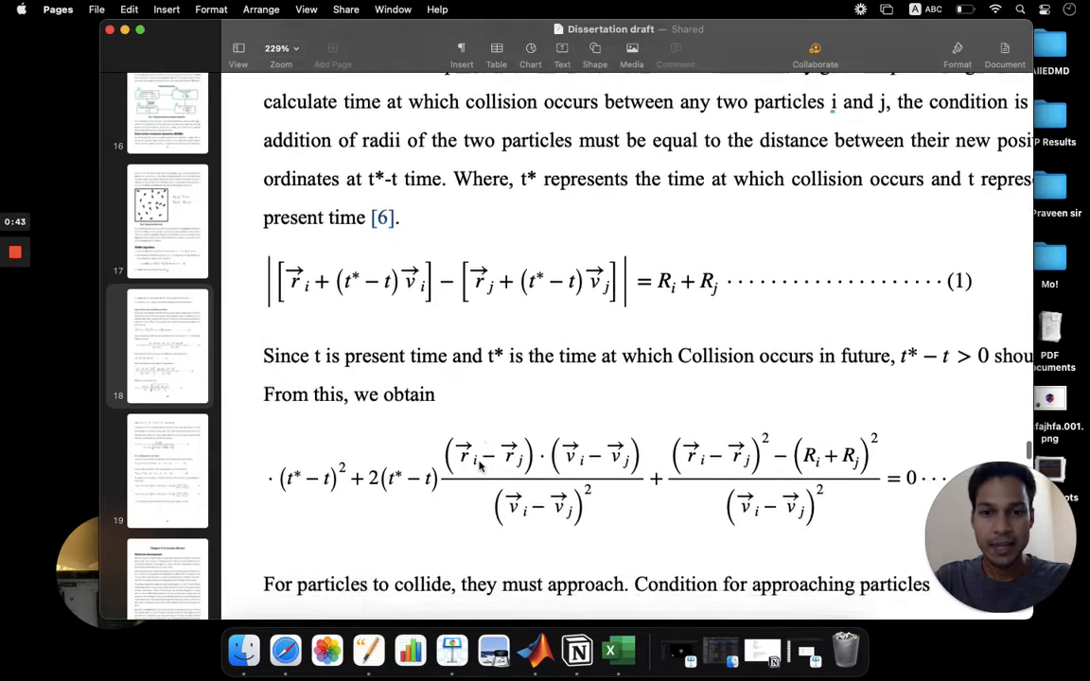
pyautogui.click(281, 48)
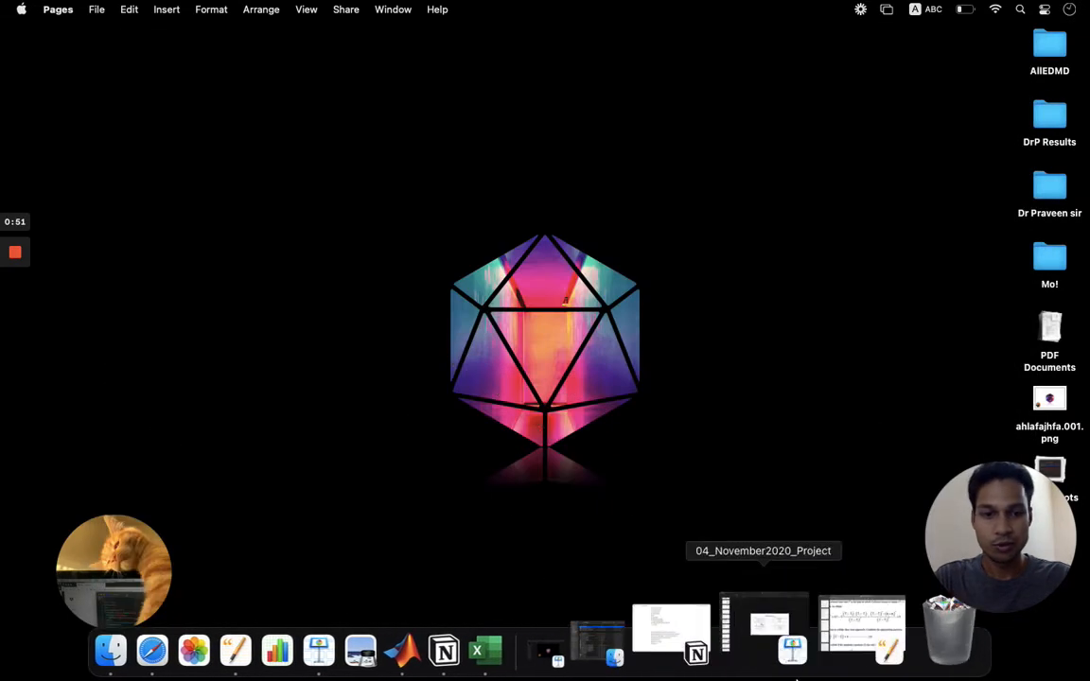
pyautogui.click(763, 625)
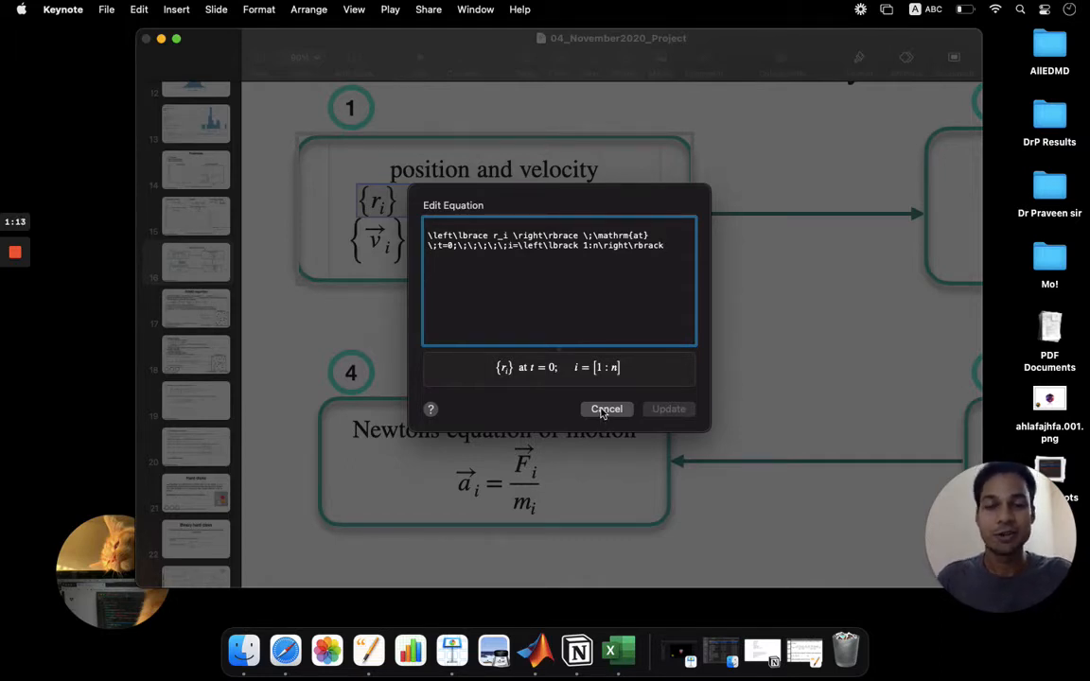
pyautogui.click(605, 409)
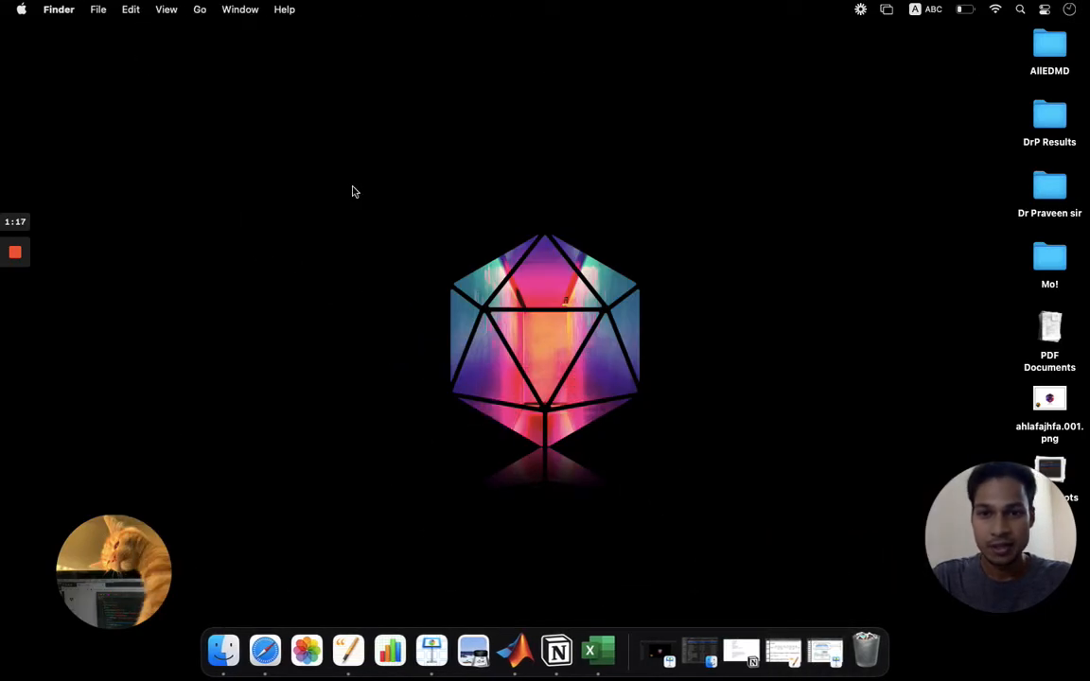
# Step: Create a new MATLAB Live Script containing the equation f(x) = x^2 - 5x + 6
pyautogui.click(514, 650)
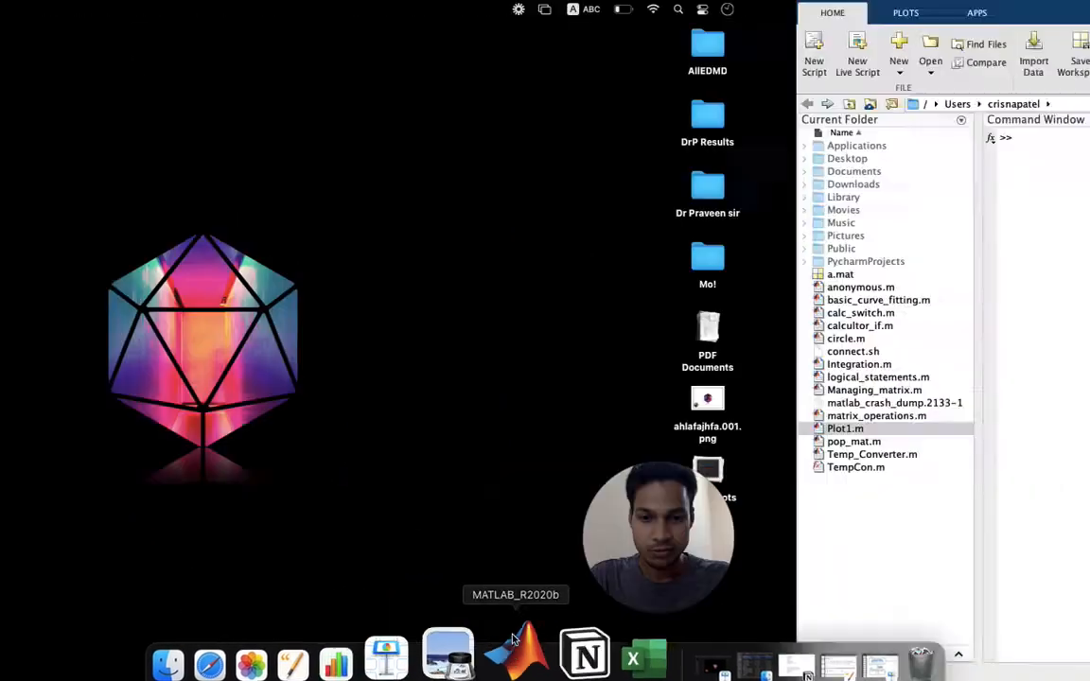
pyautogui.click(515, 653)
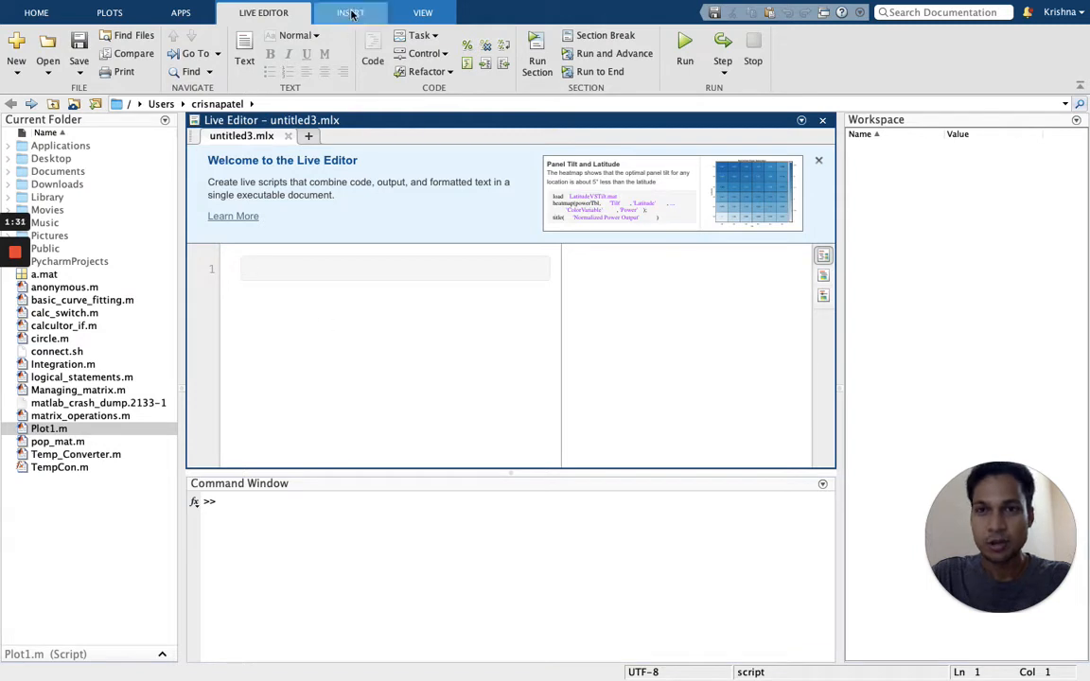
pyautogui.click(351, 13)
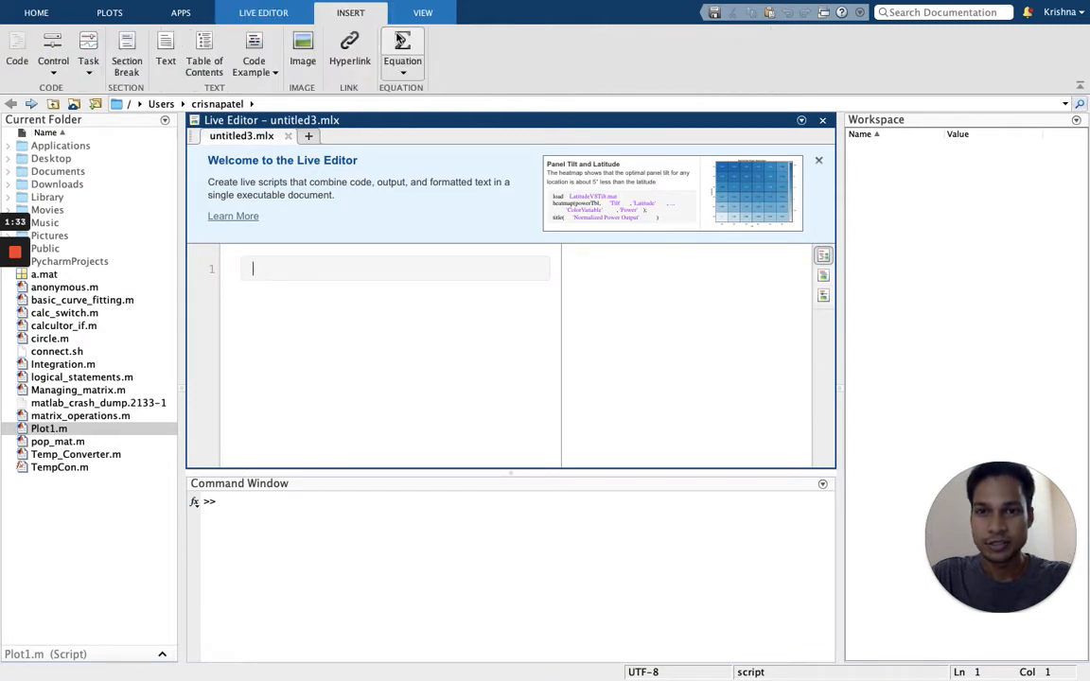
pyautogui.click(401, 52)
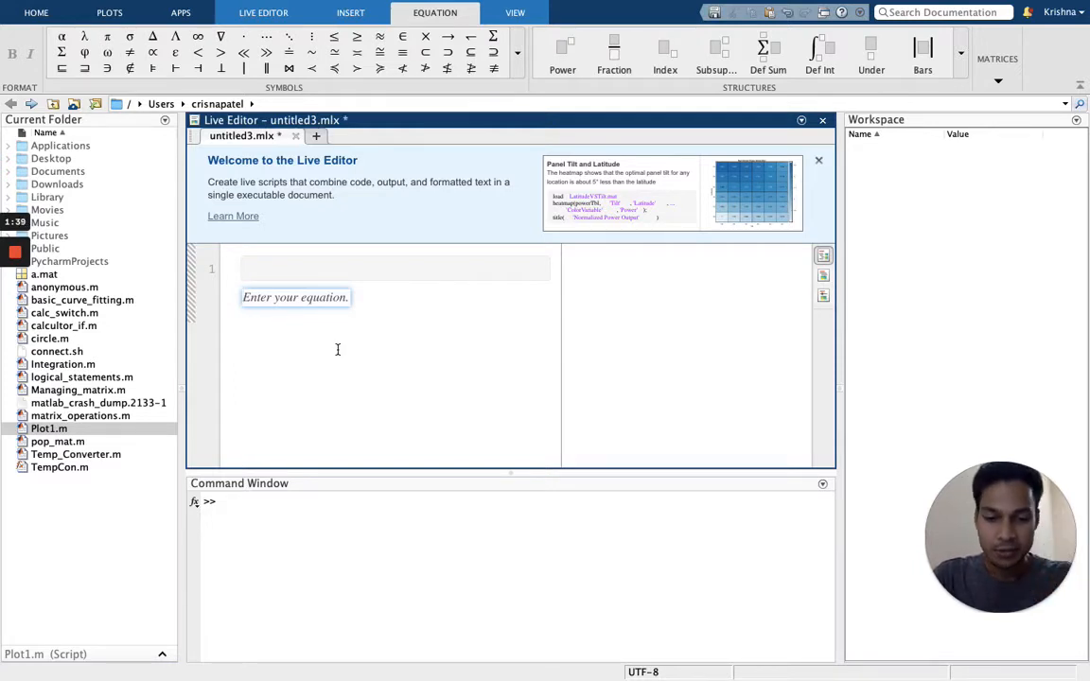
pyautogui.write('f(x) = x² − 5x')
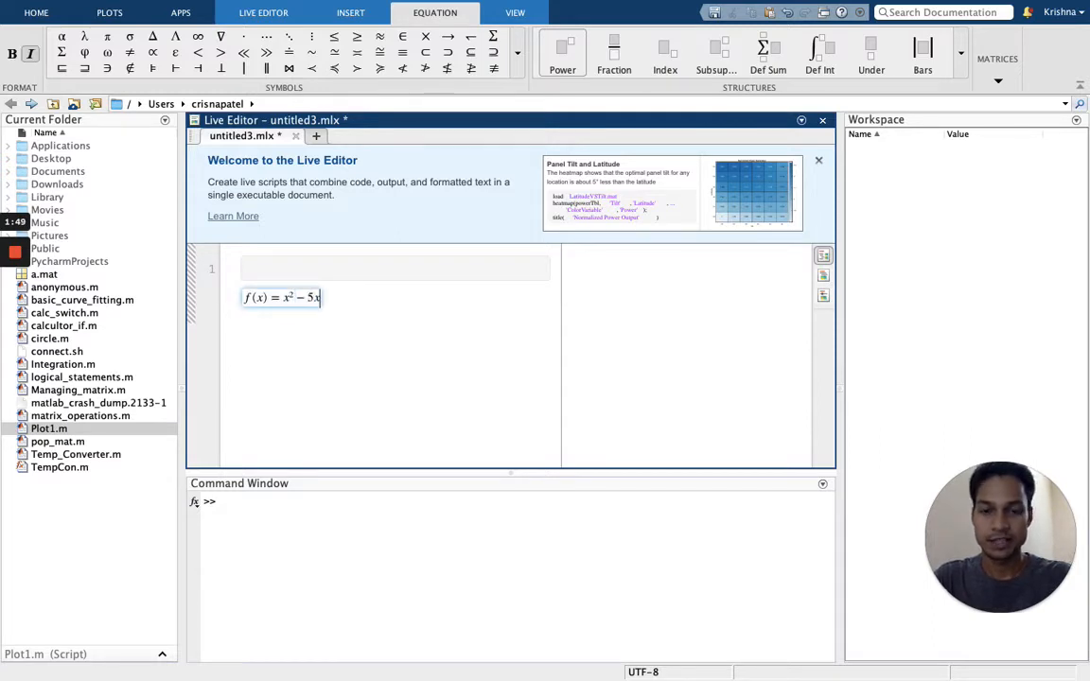
pyautogui.write('+ 6')
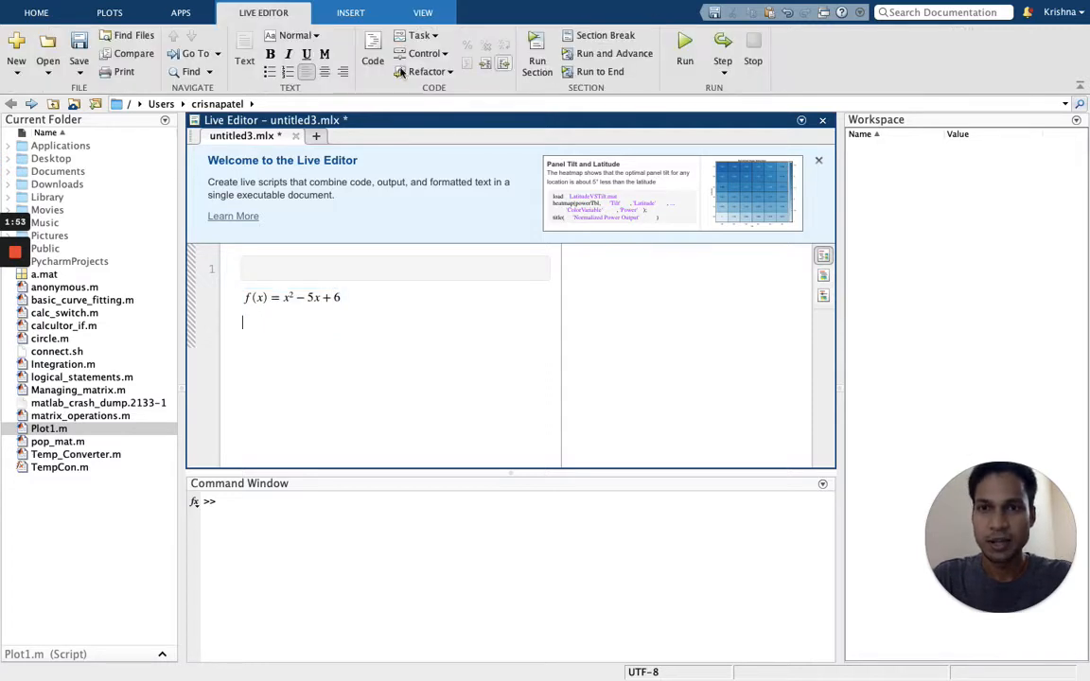
# Step: Add a second equation x = (b² ± √(b² − 4ac)) / 2a using fraction and square-root templates
pyautogui.click(350, 12)
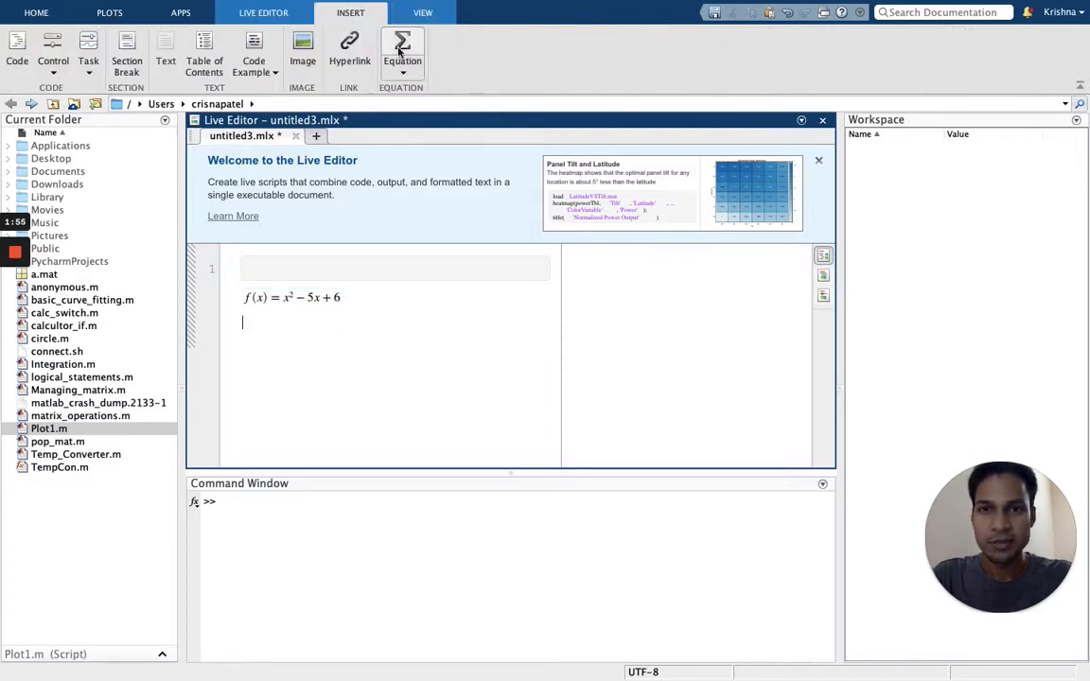
pyautogui.click(403, 53)
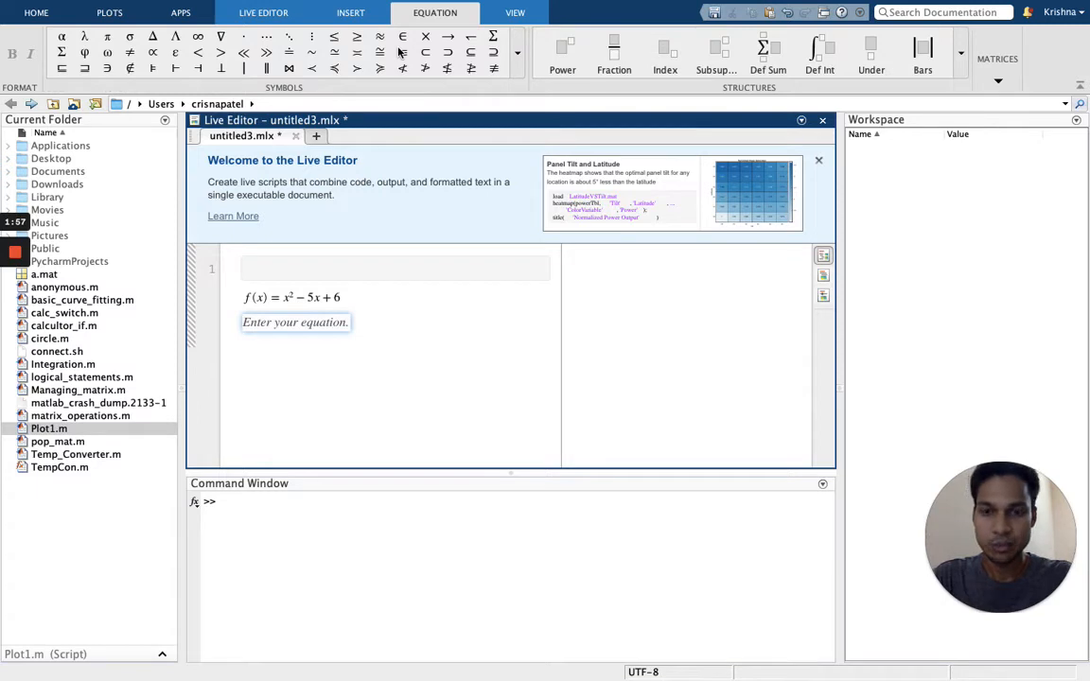
pyautogui.moveTo(398, 97)
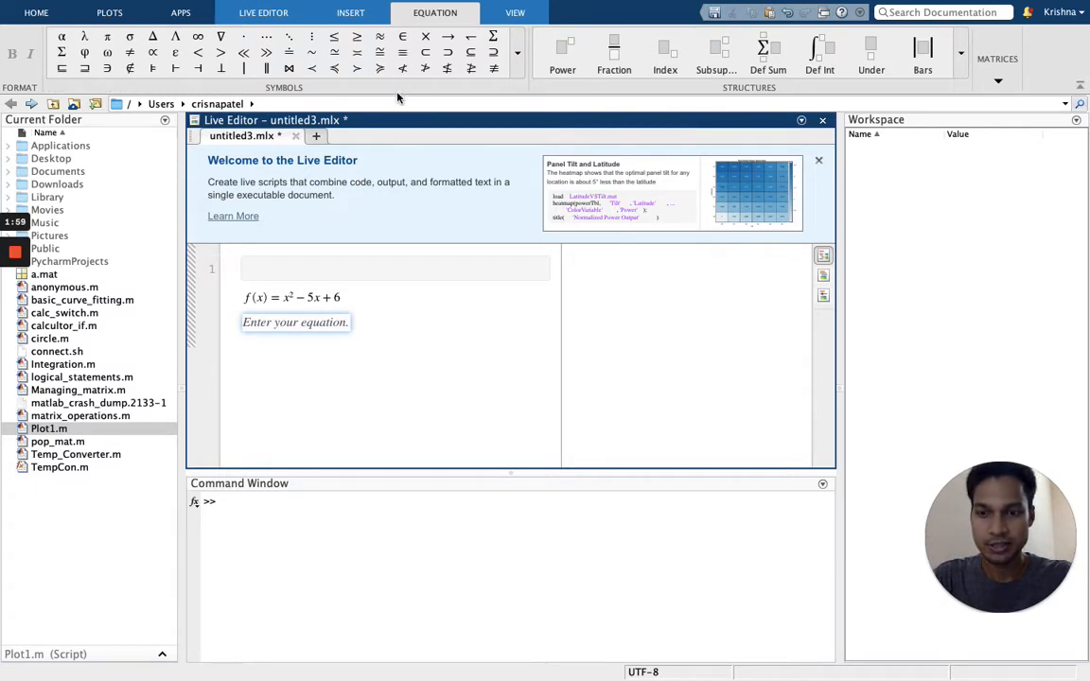
pyautogui.write('x =')
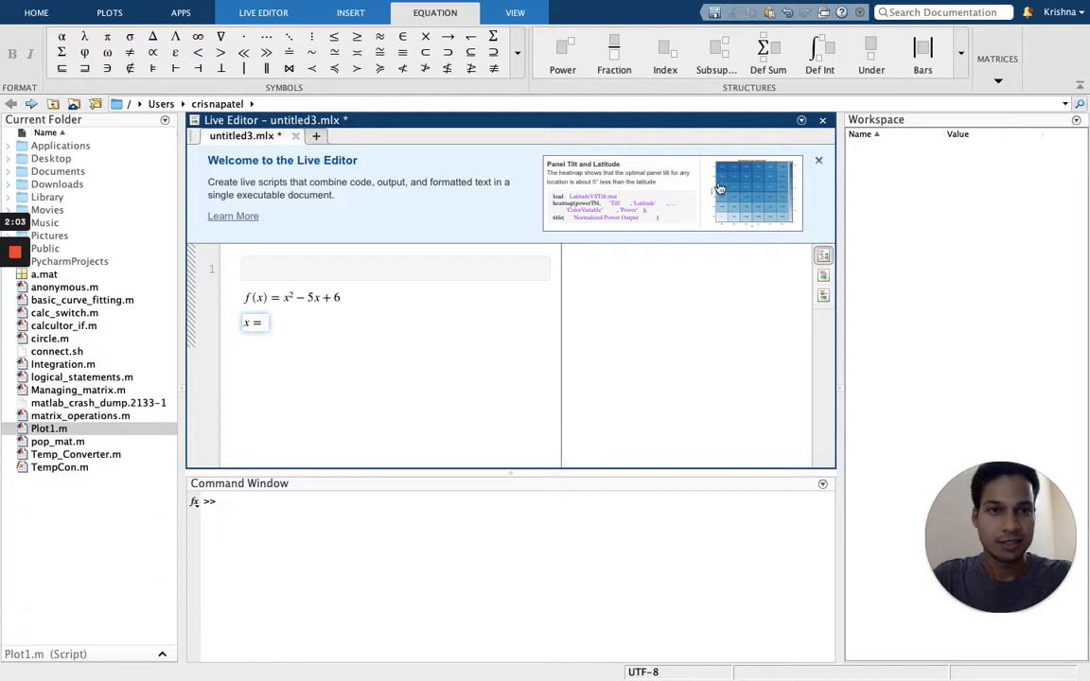
pyautogui.click(614, 52)
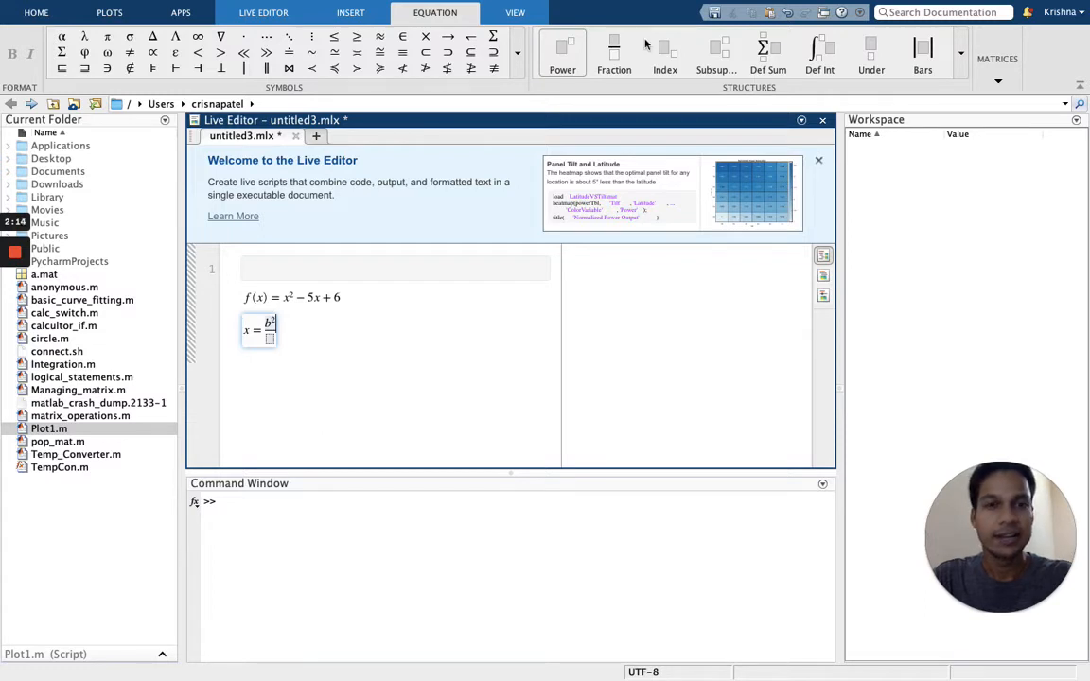
pyautogui.click(870, 52)
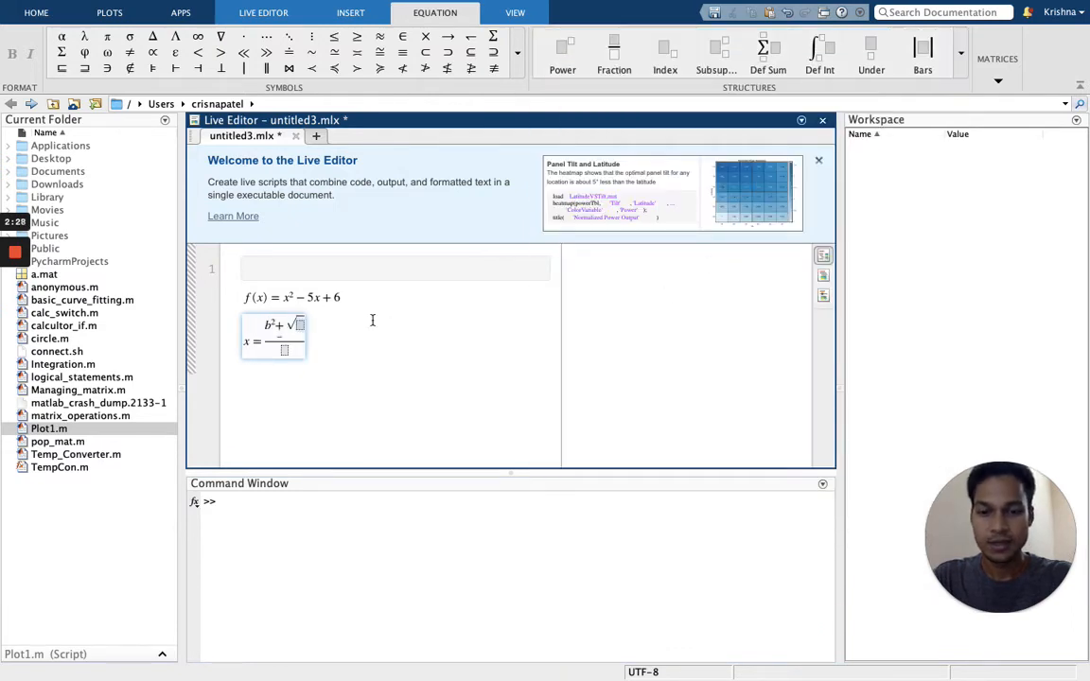
pyautogui.write('b² −')
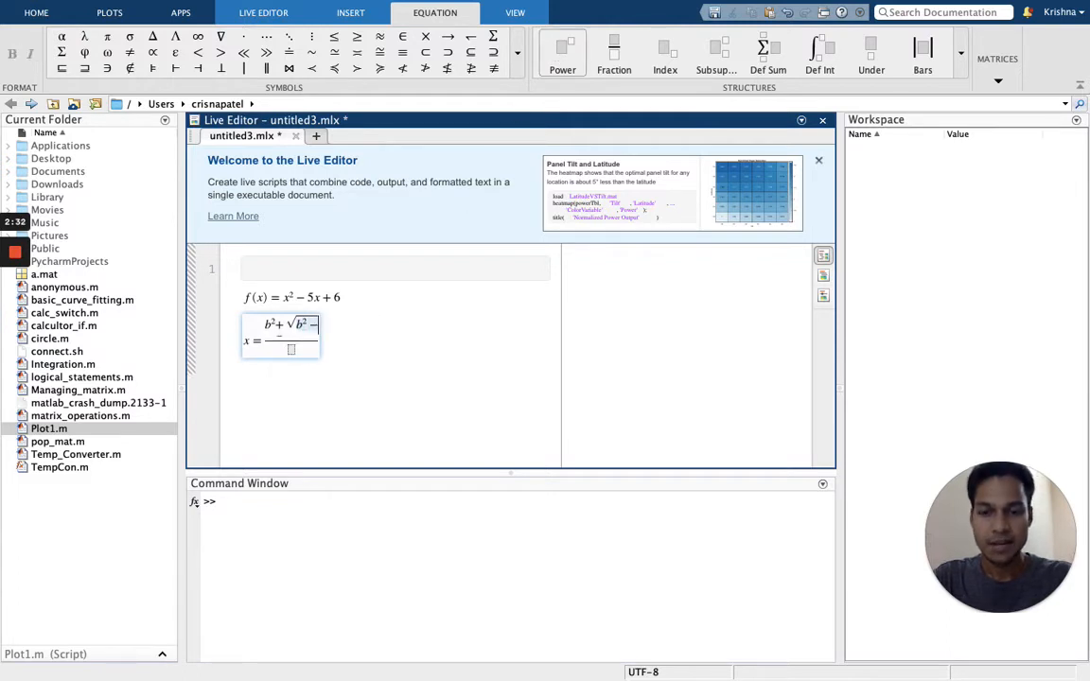
pyautogui.write('4ac')
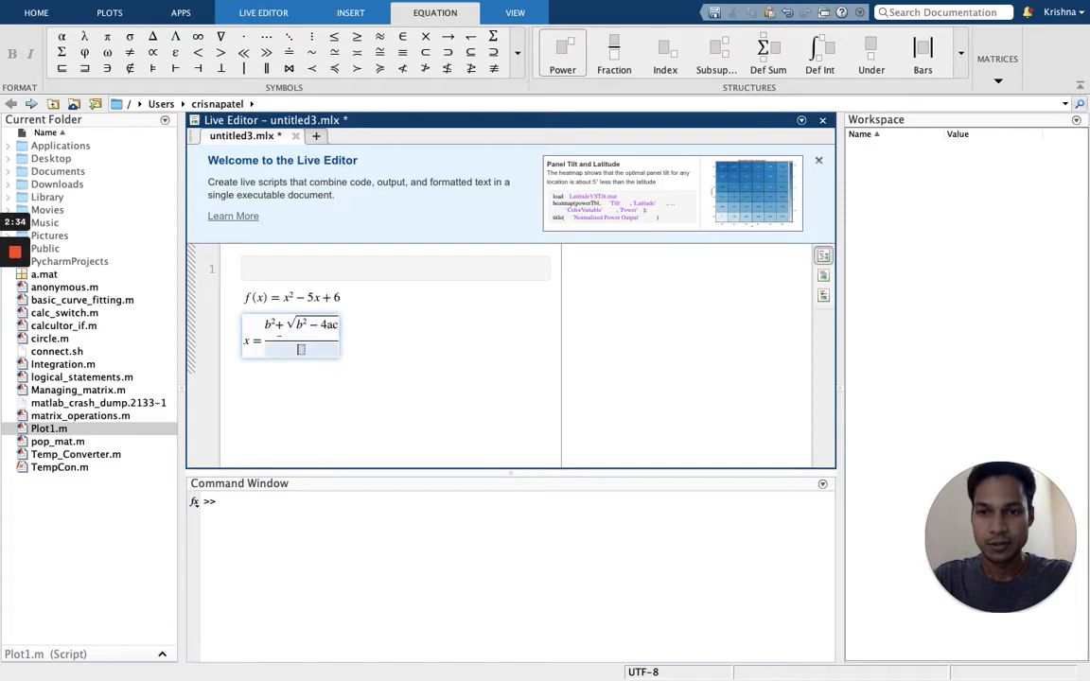
pyautogui.write('2a')
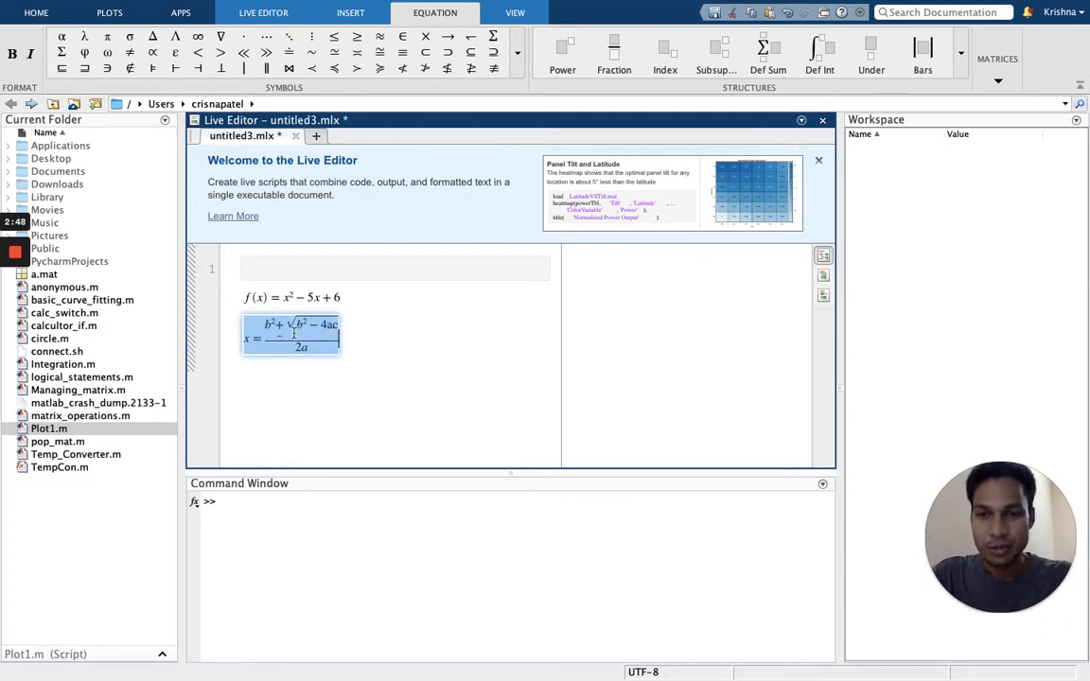
# Step: Bring up the copy options for the selected quadratic formula equation
pyautogui.rightClick(293, 336)
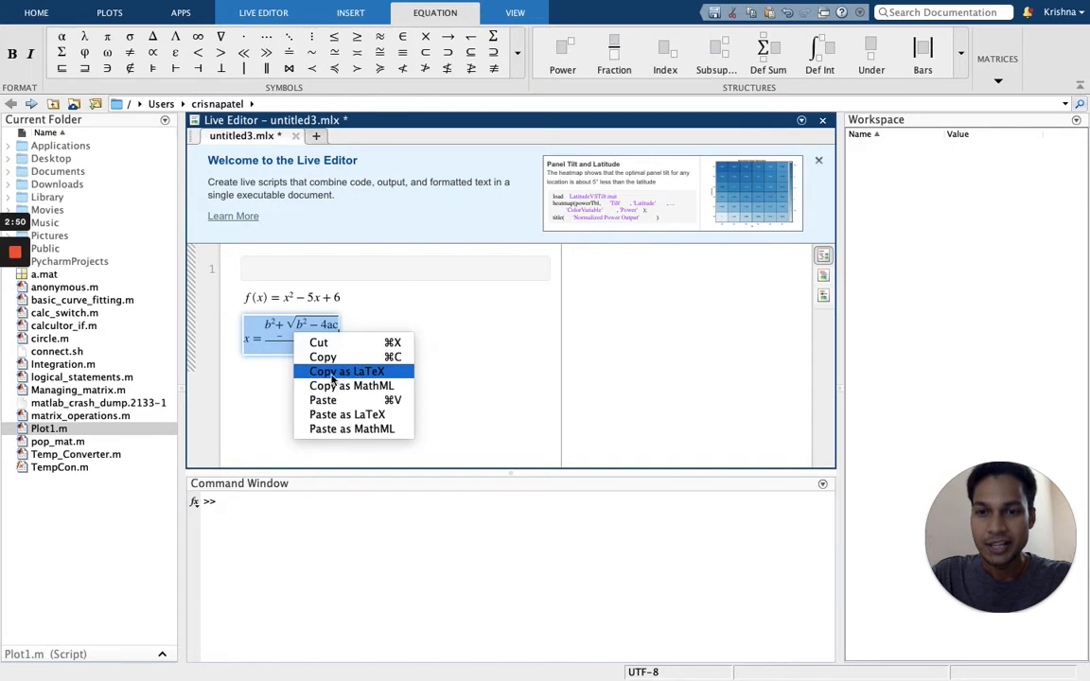
pyautogui.moveTo(350, 385)
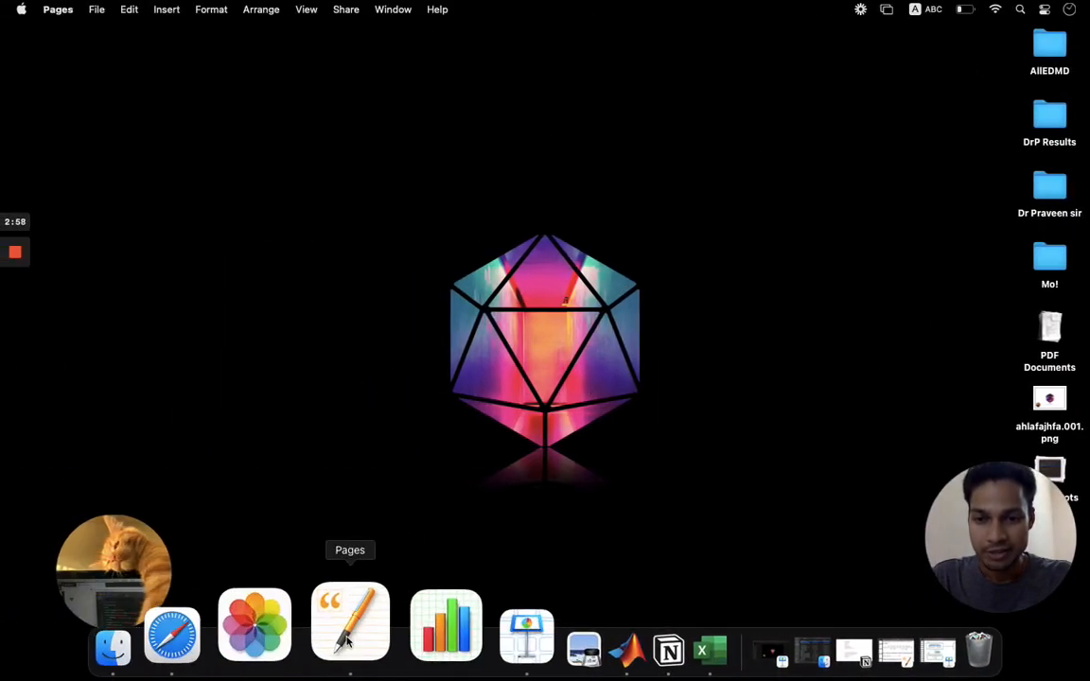
# Step: Paste the MathML quadratic formula as a new equation near the top of page 17
pyautogui.click(351, 623)
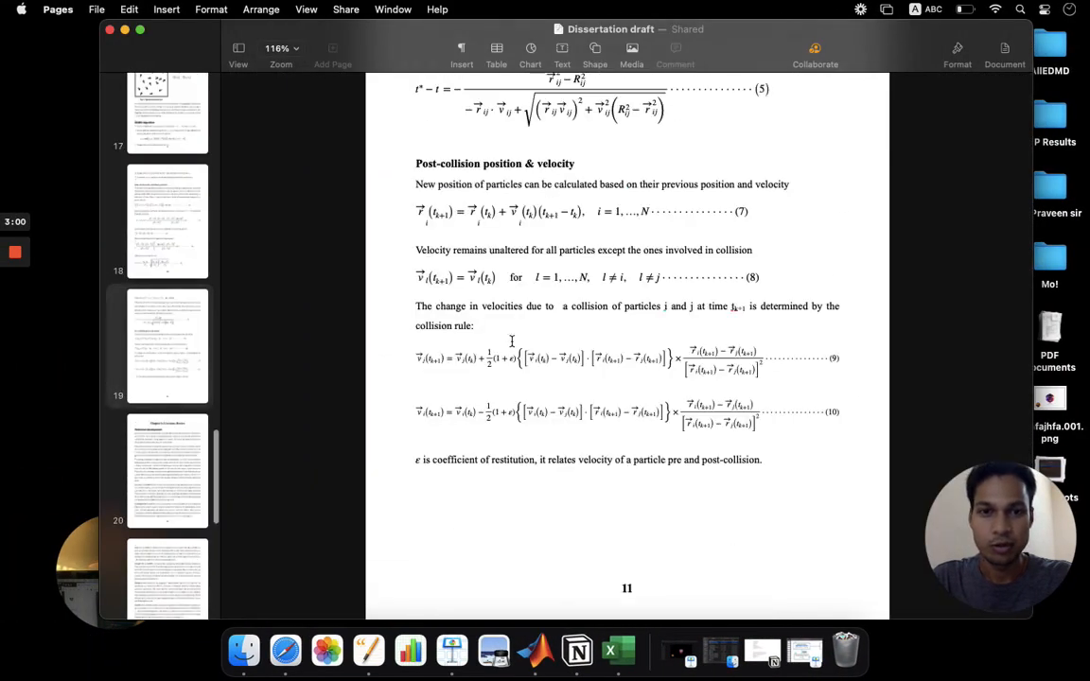
pyautogui.scroll(-3)
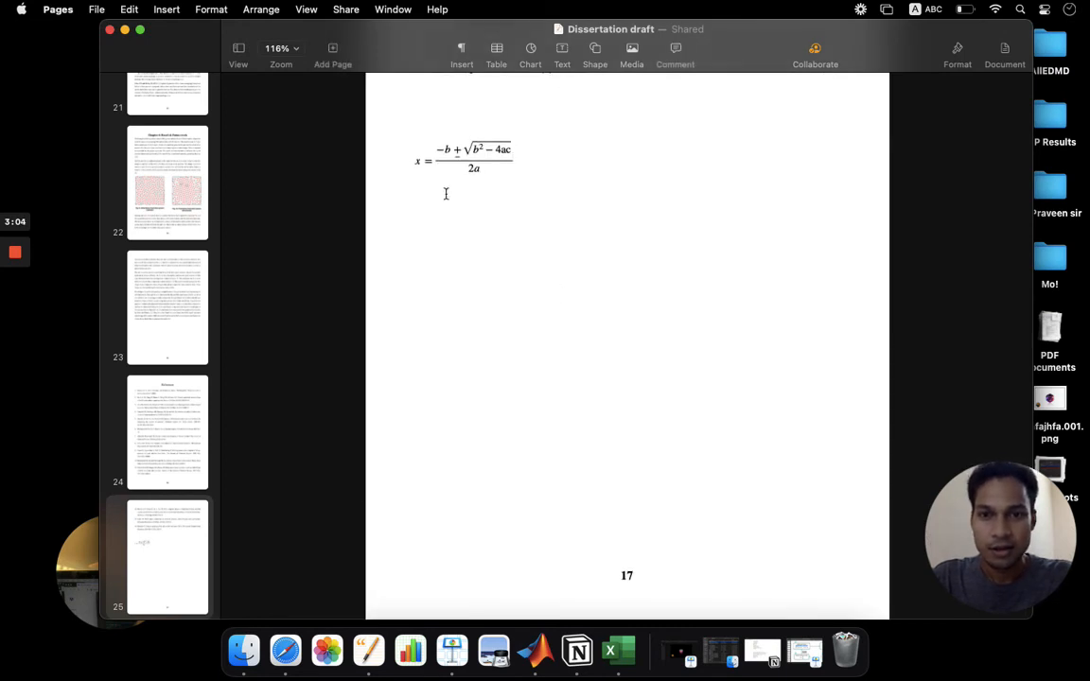
pyautogui.click(464, 158)
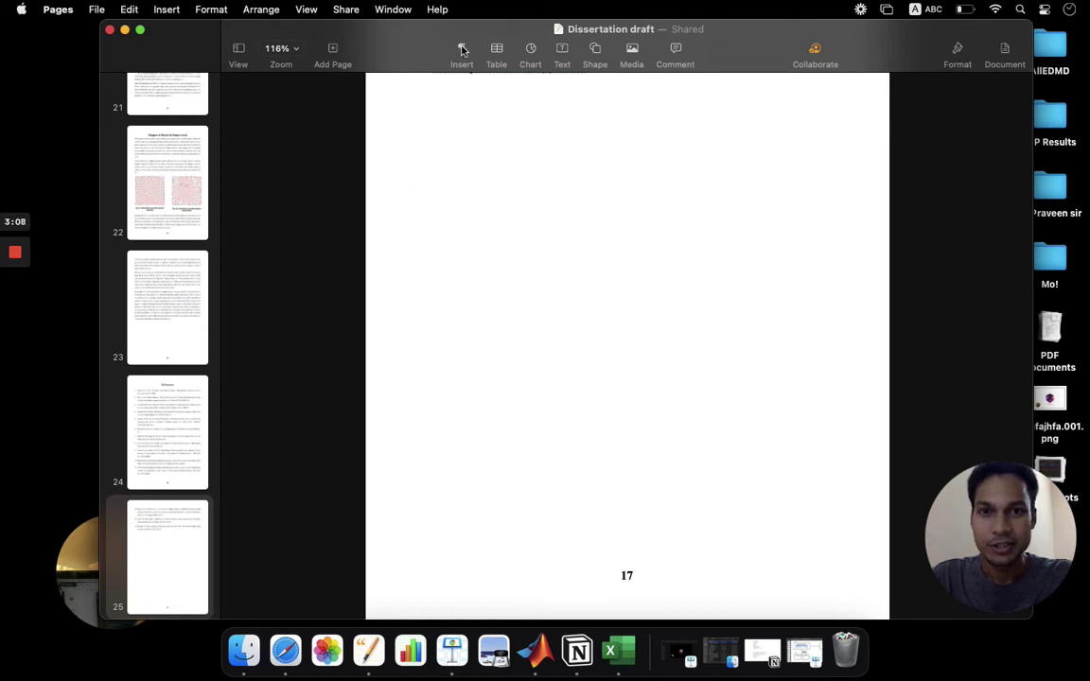
pyautogui.click(462, 52)
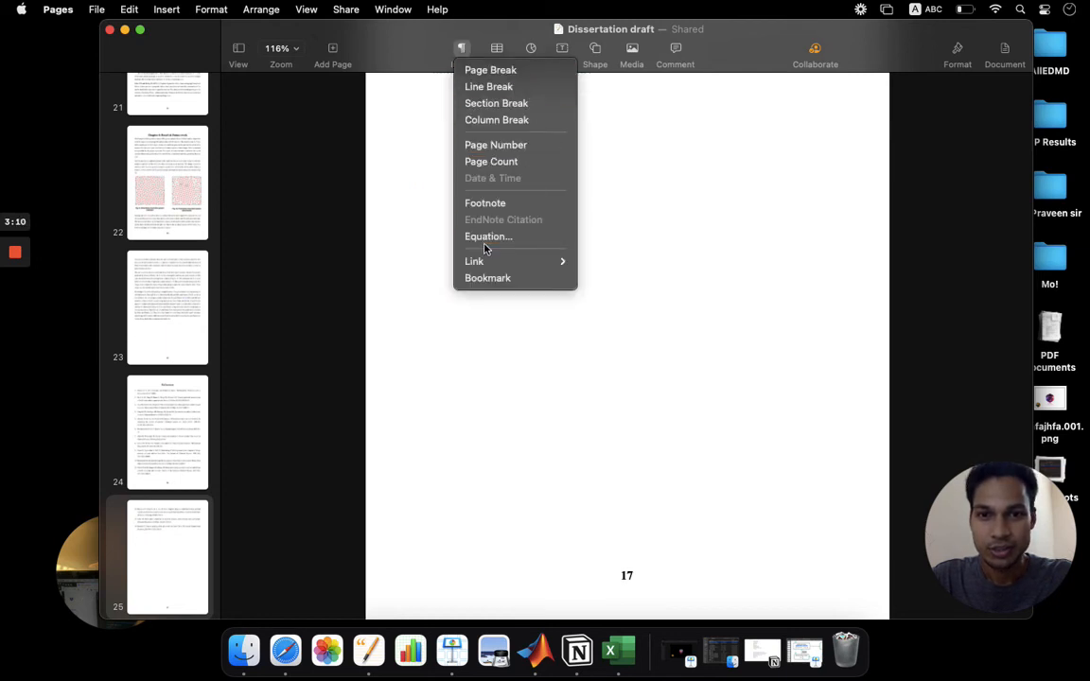
pyautogui.click(488, 237)
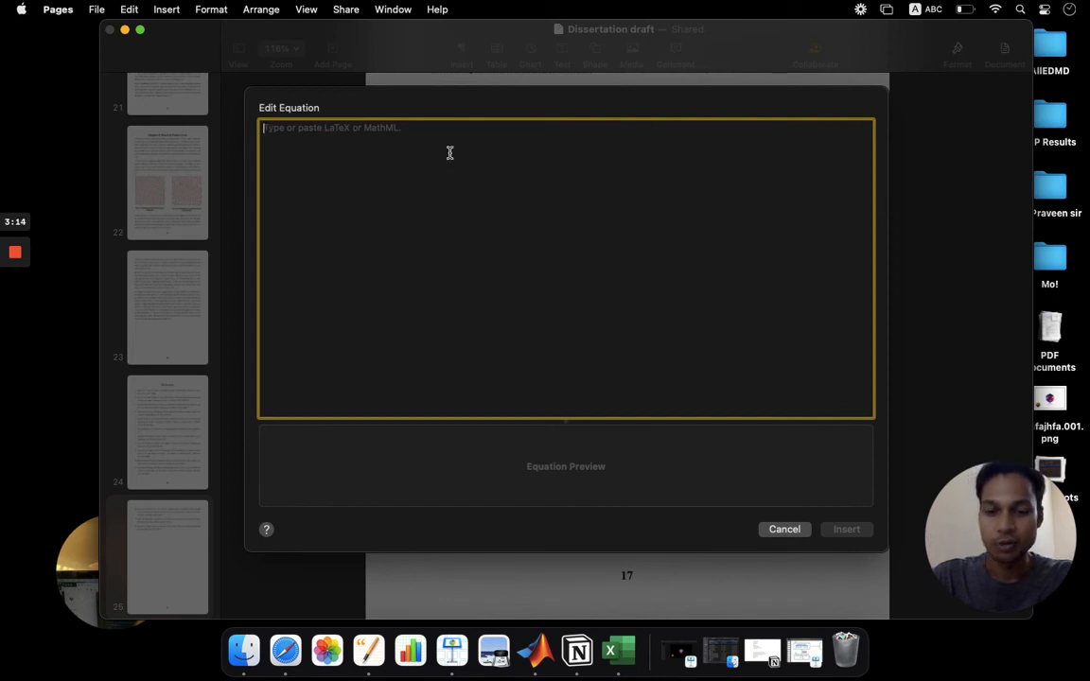
pyautogui.write('<math xmlns="http://www.w3.org/1998/Math/MathML">...</math>')
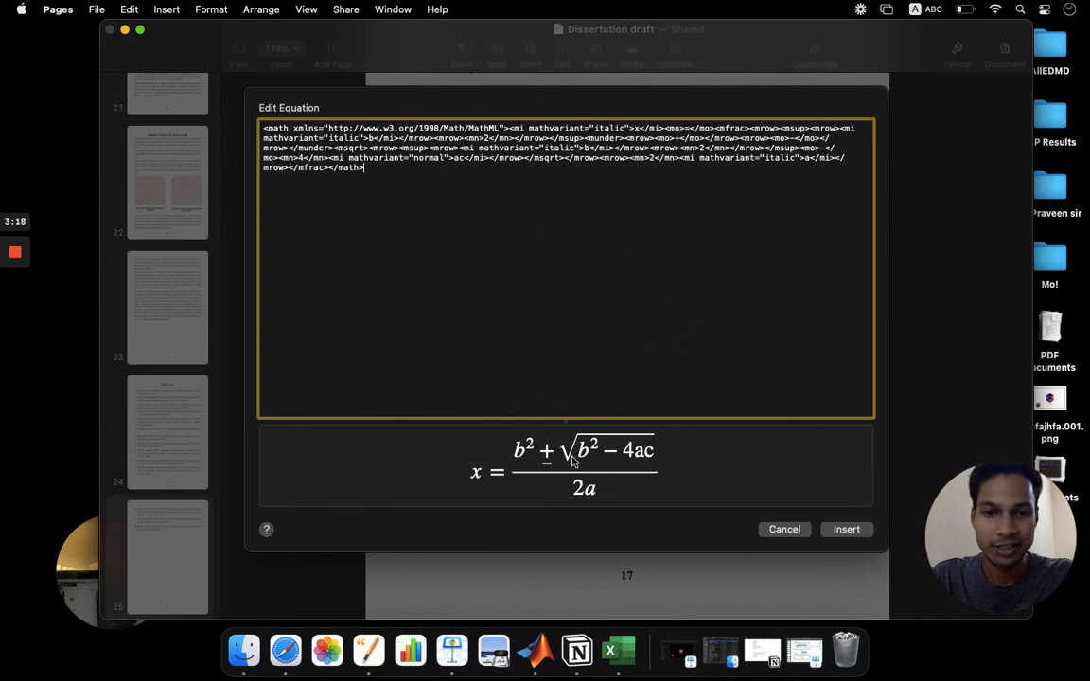
pyautogui.click(846, 529)
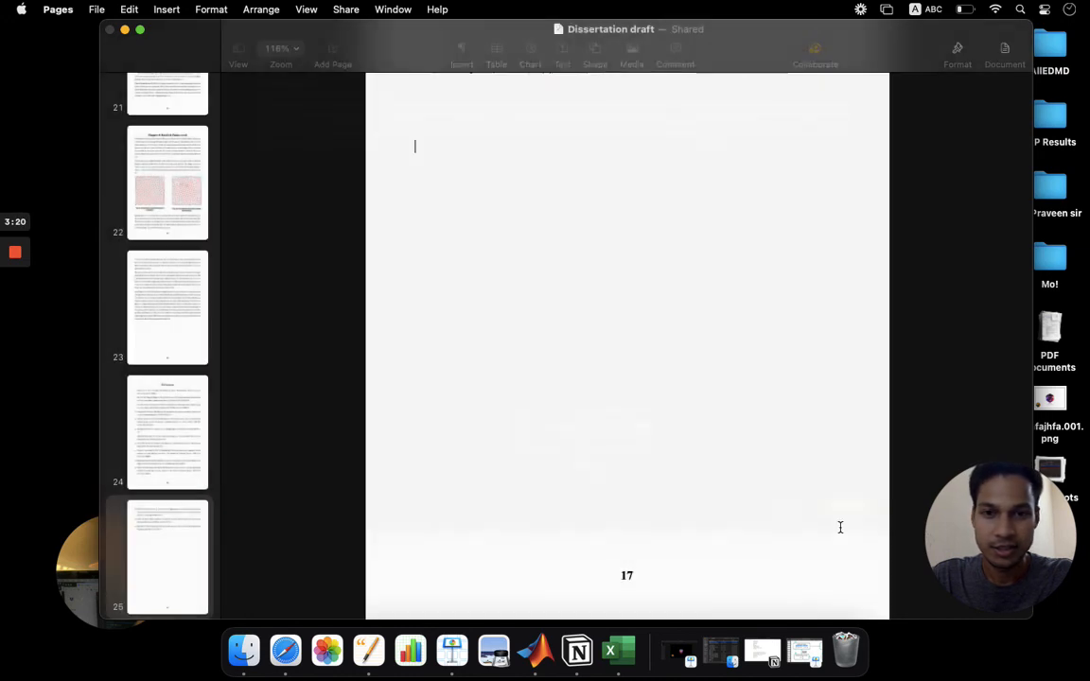